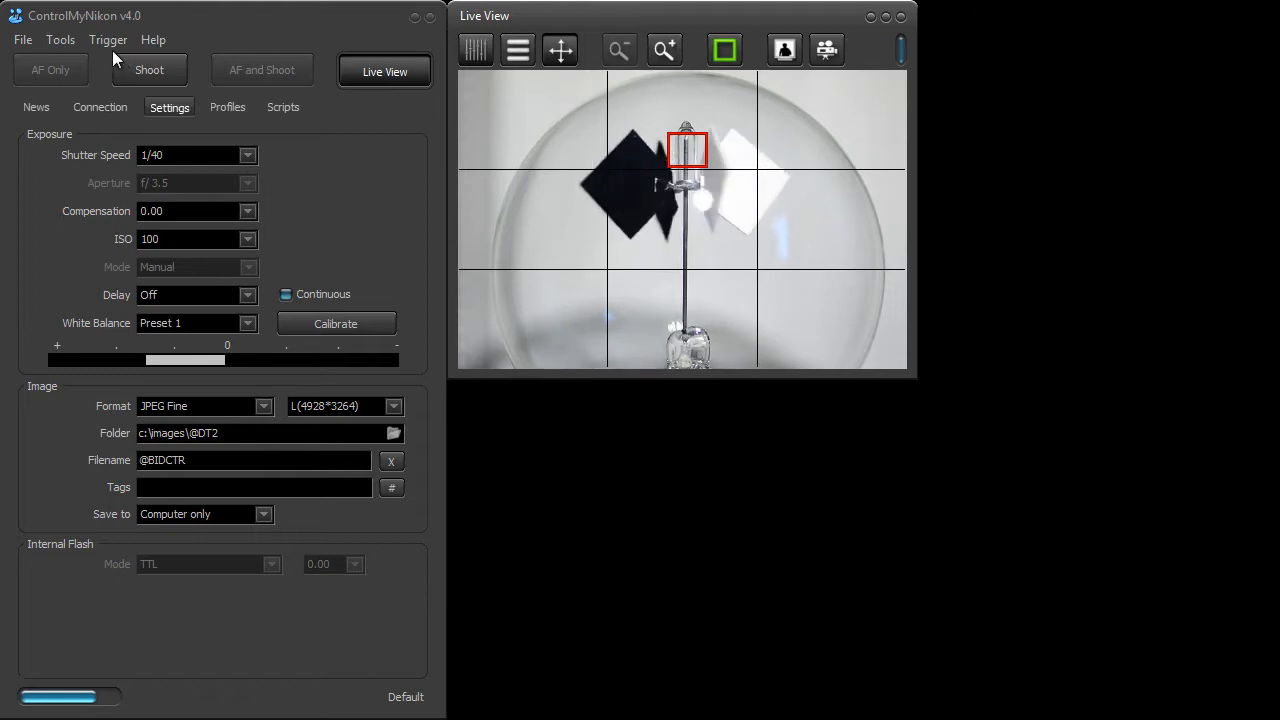
# Step: Reach the Themes dialog via Tools and pick the Calcium theme from the list
pyautogui.click(60, 40)
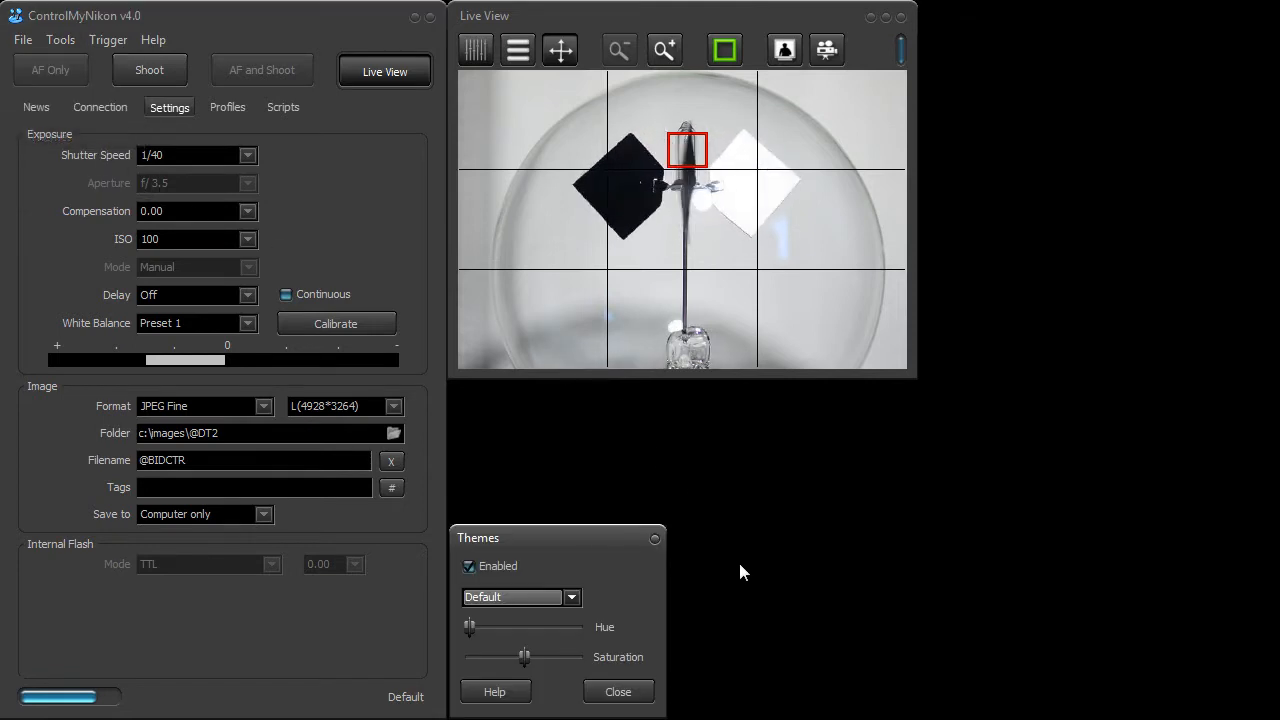
pyautogui.click(572, 596)
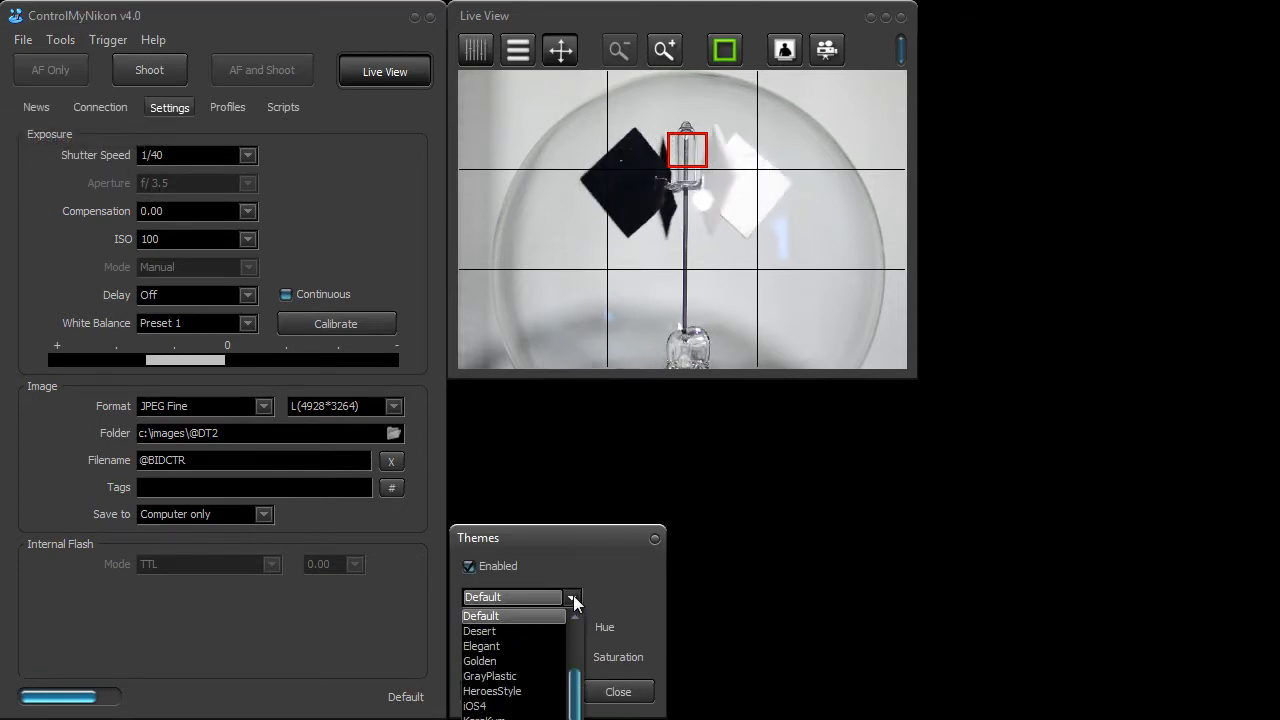
pyautogui.scroll(3)
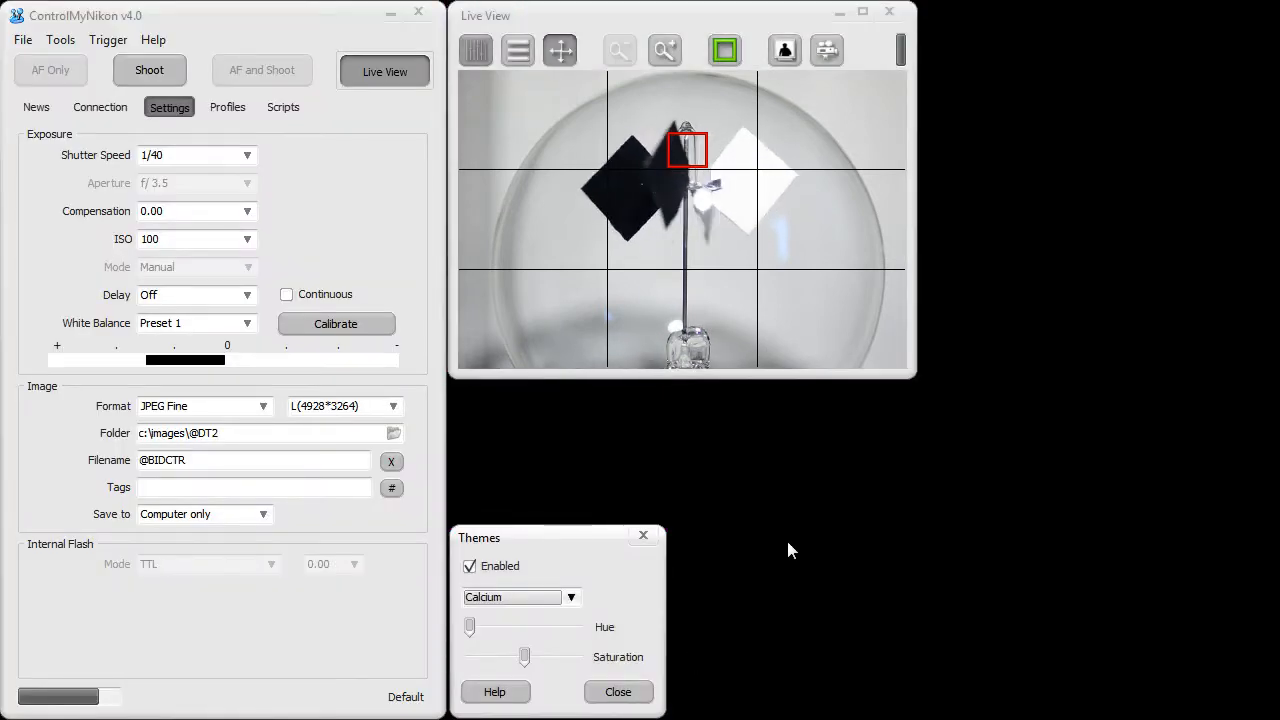
pyautogui.moveTo(430, 170)
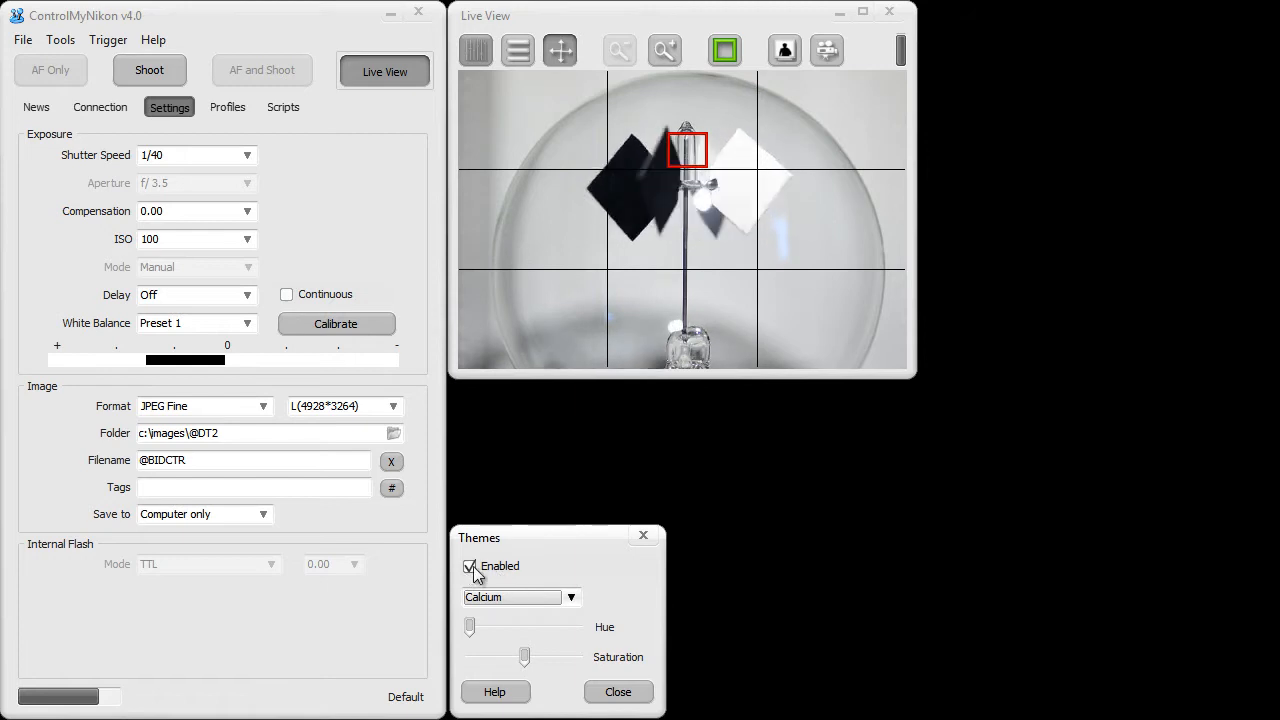
pyautogui.click(468, 566)
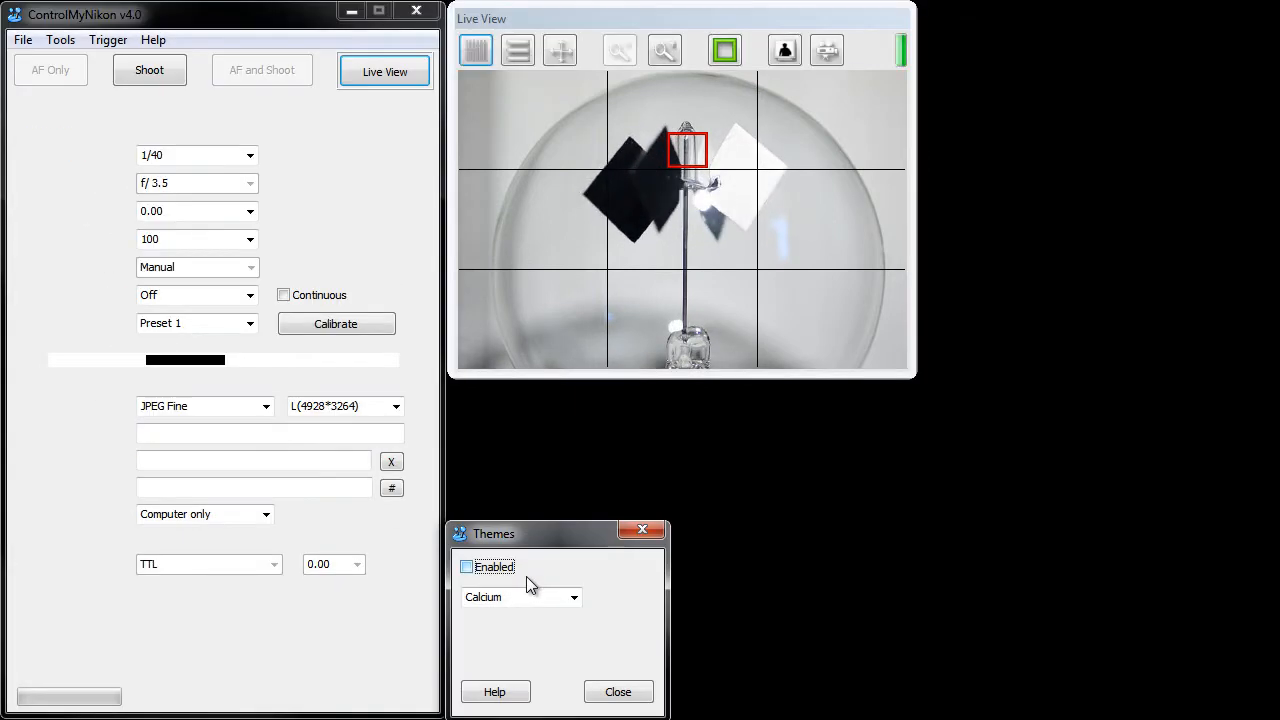
pyautogui.click(466, 566)
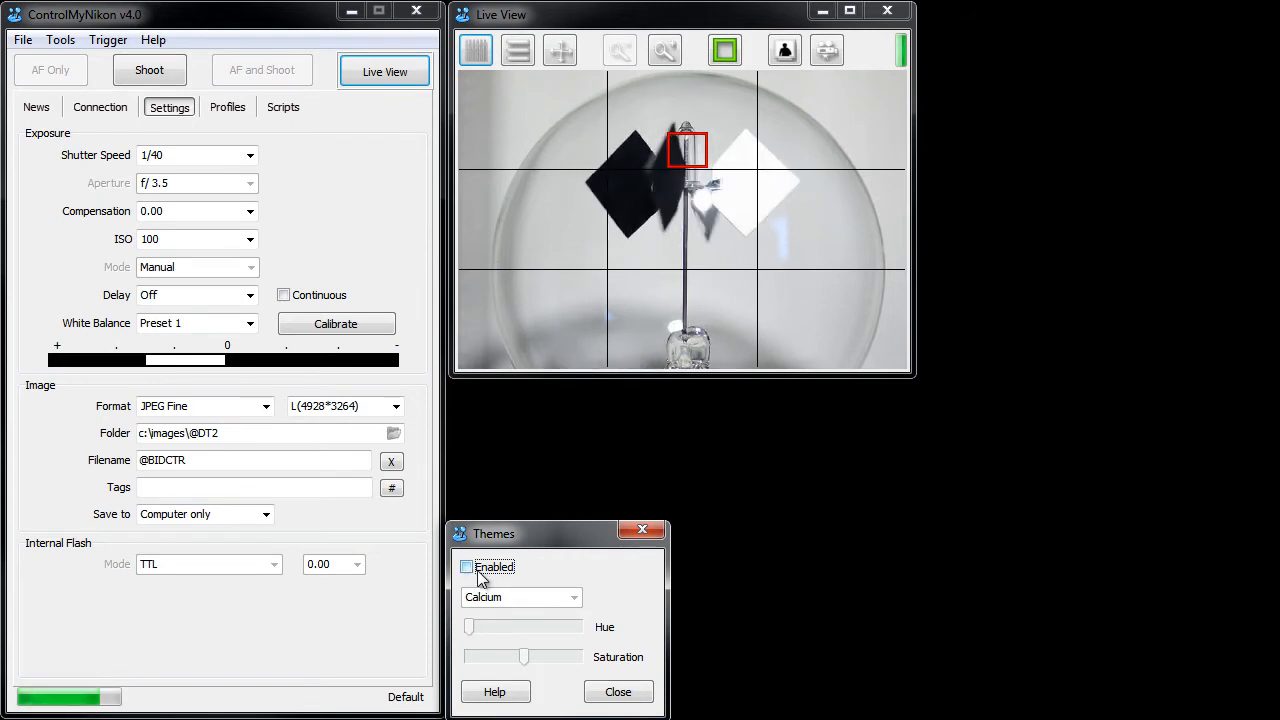
pyautogui.click(468, 568)
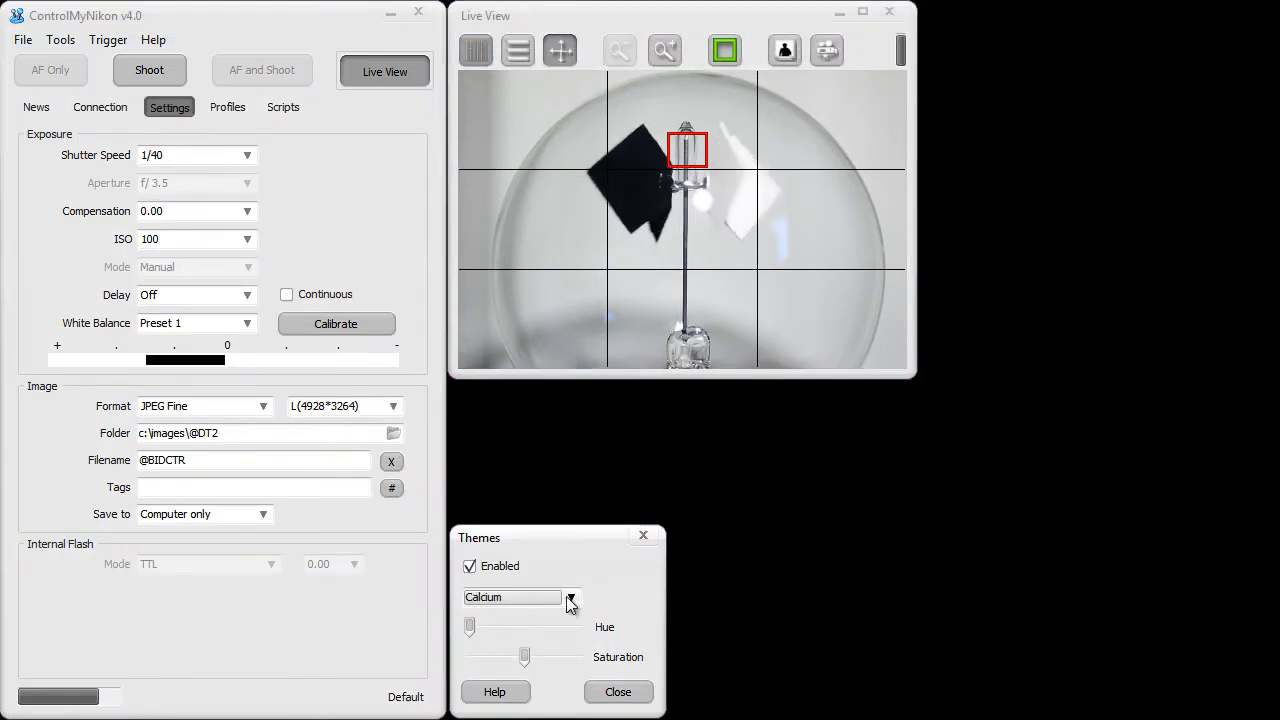
# Step: Choose the Pulsar theme from the dropdown, replacing Calcium
pyautogui.click(572, 596)
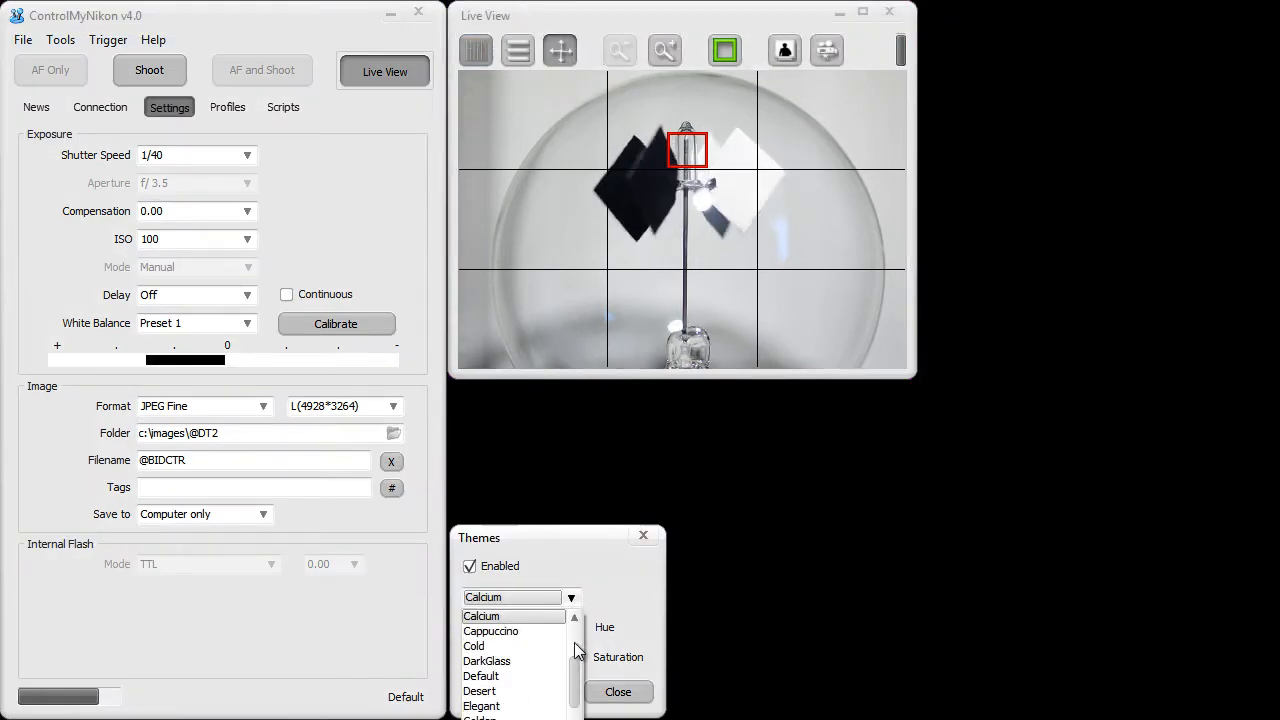
pyautogui.scroll(-3)
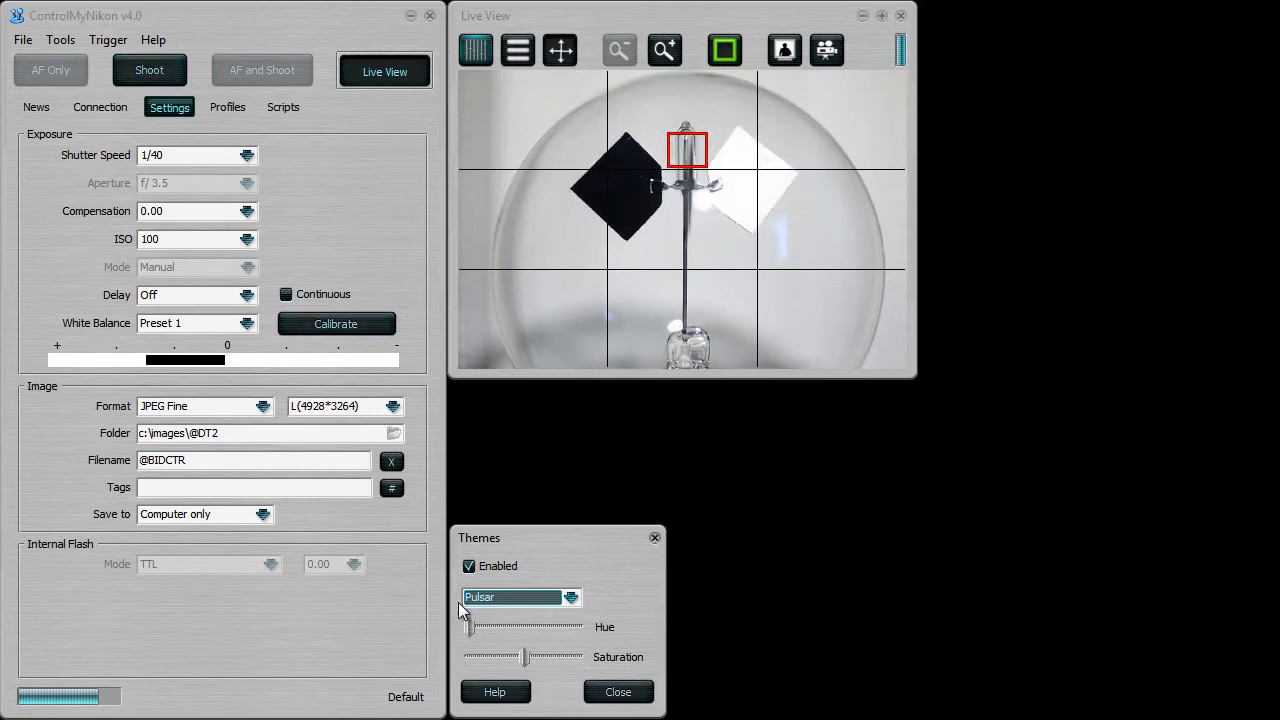
# Step: Recolour Pulsar by pushing hue toward green, draining saturation, then tinting toward purple
pyautogui.moveTo(470, 656); pyautogui.dragTo(524, 656)
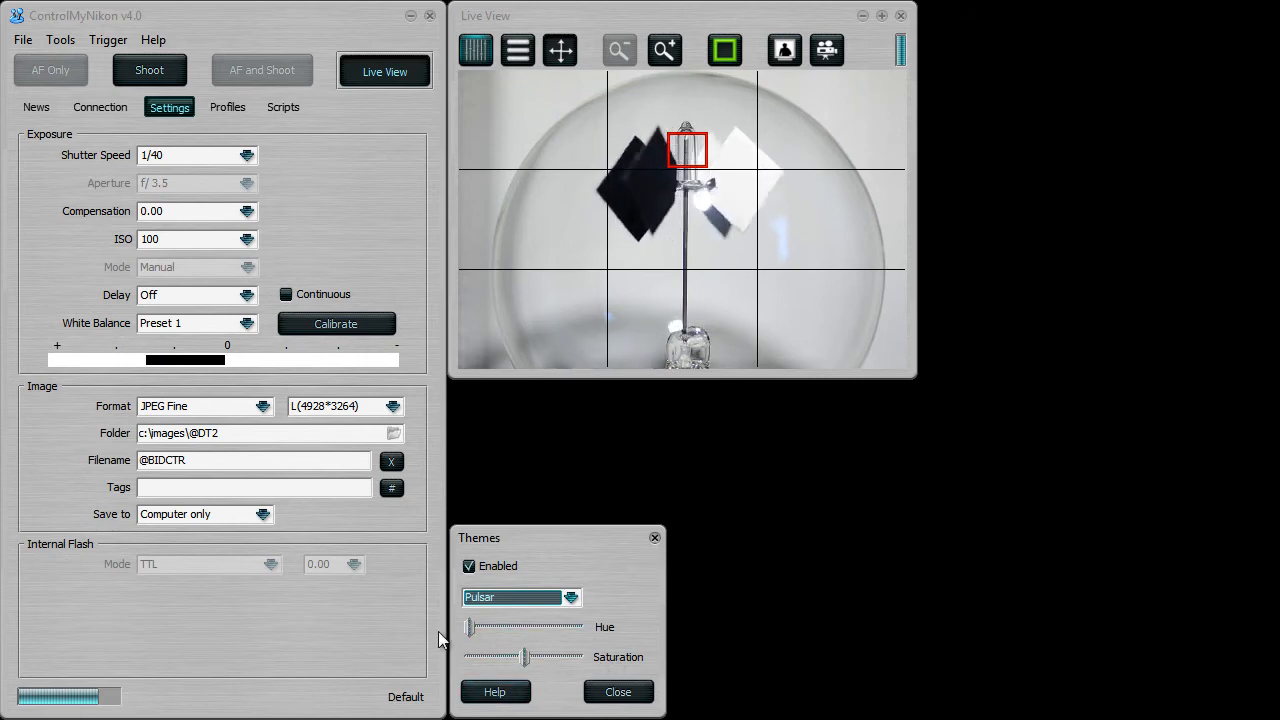
pyautogui.moveTo(470, 628); pyautogui.dragTo(490, 628)
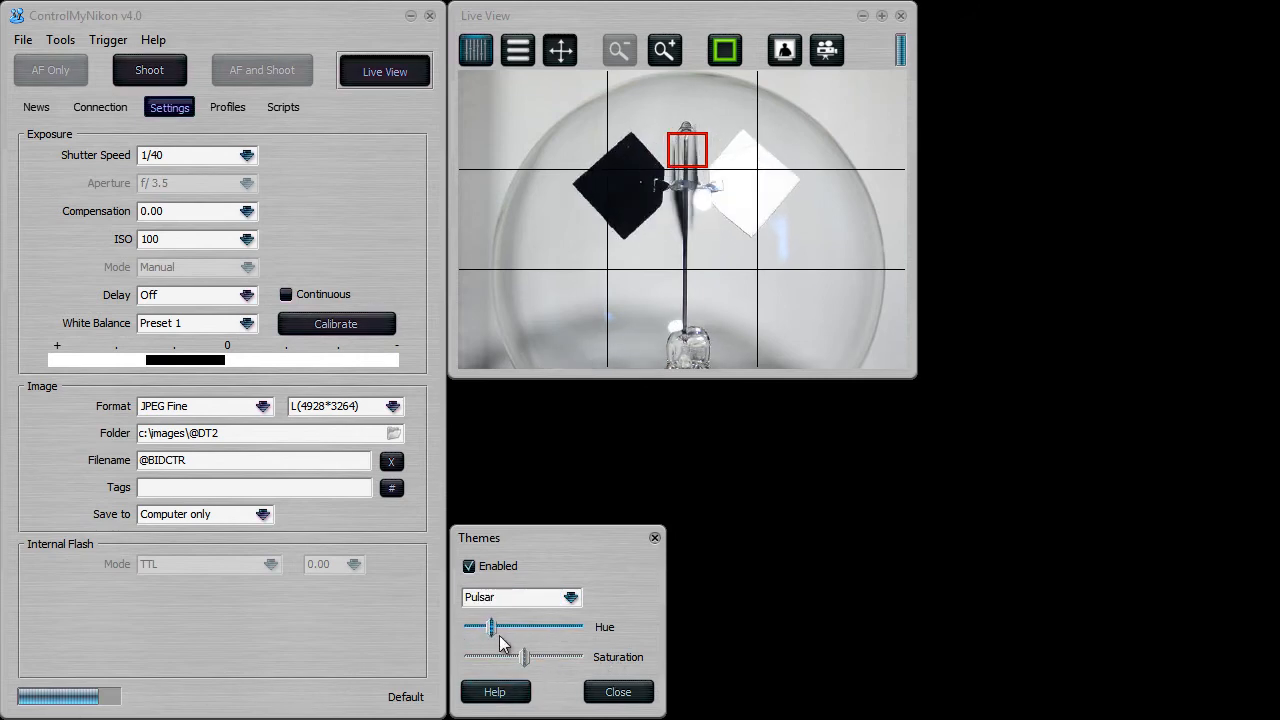
pyautogui.moveTo(490, 628); pyautogui.dragTo(556, 628)
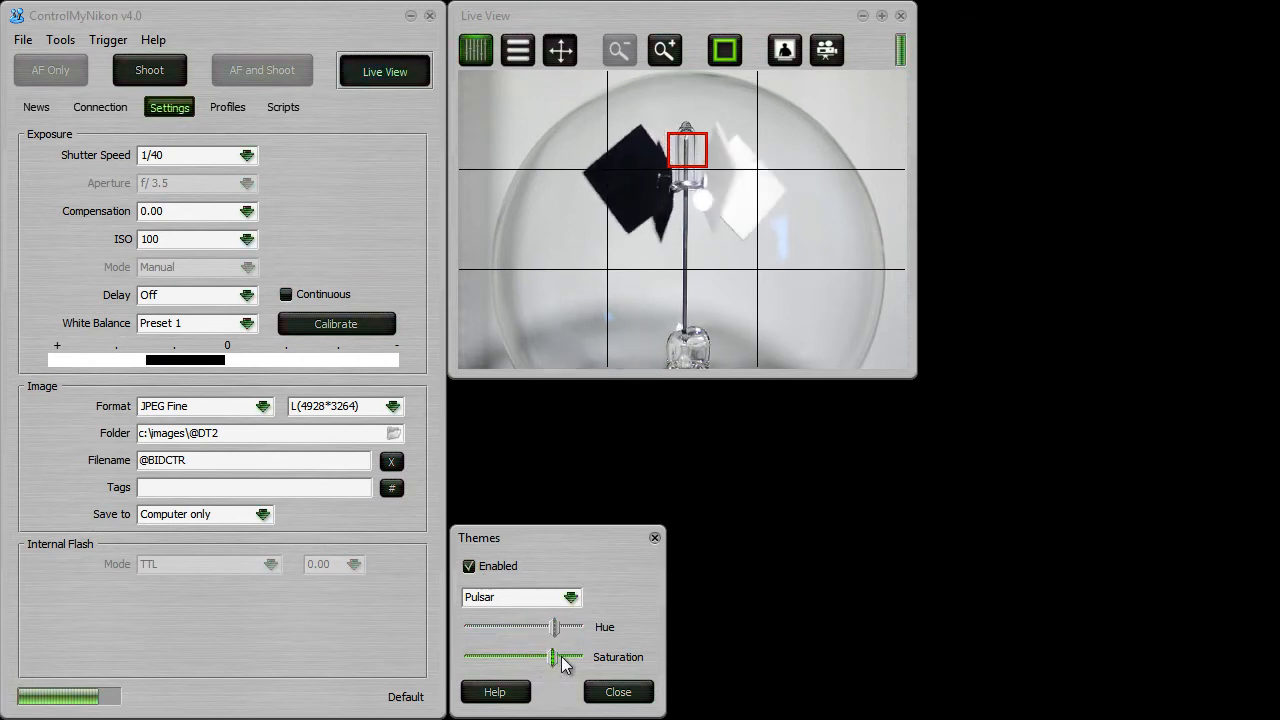
pyautogui.moveTo(556, 656); pyautogui.dragTo(464, 656)
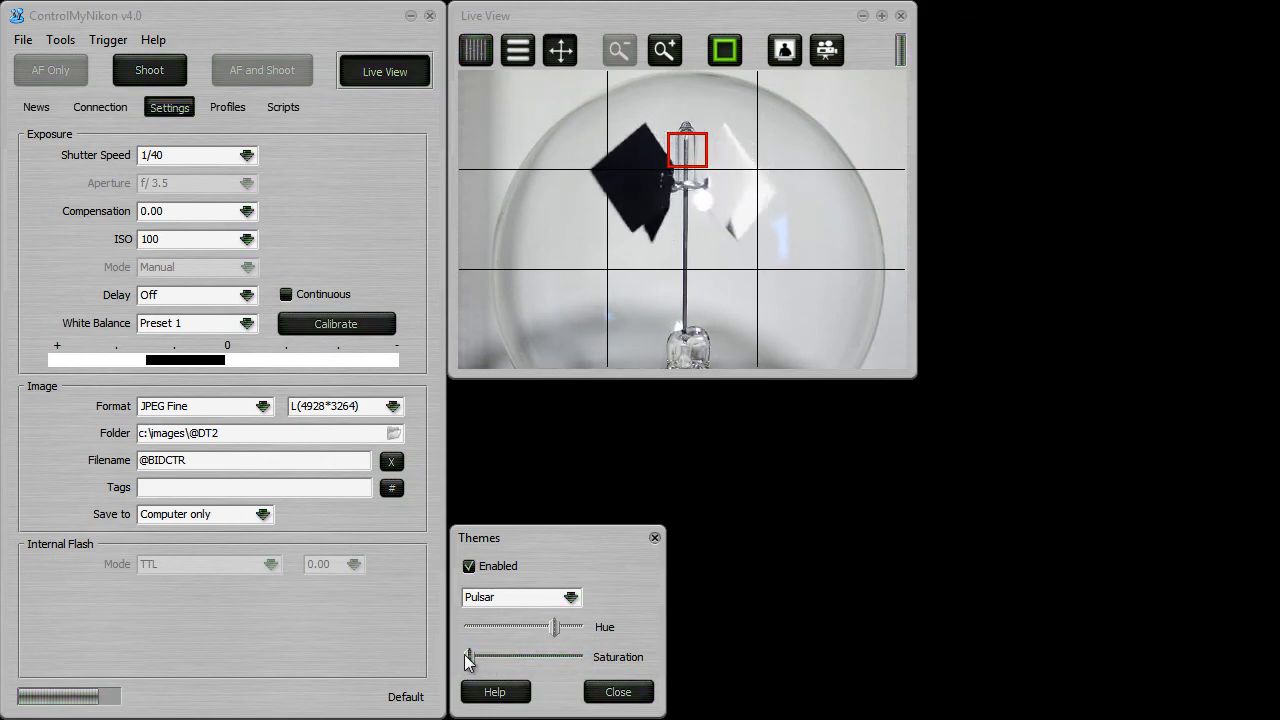
pyautogui.moveTo(468, 628); pyautogui.dragTo(488, 628)
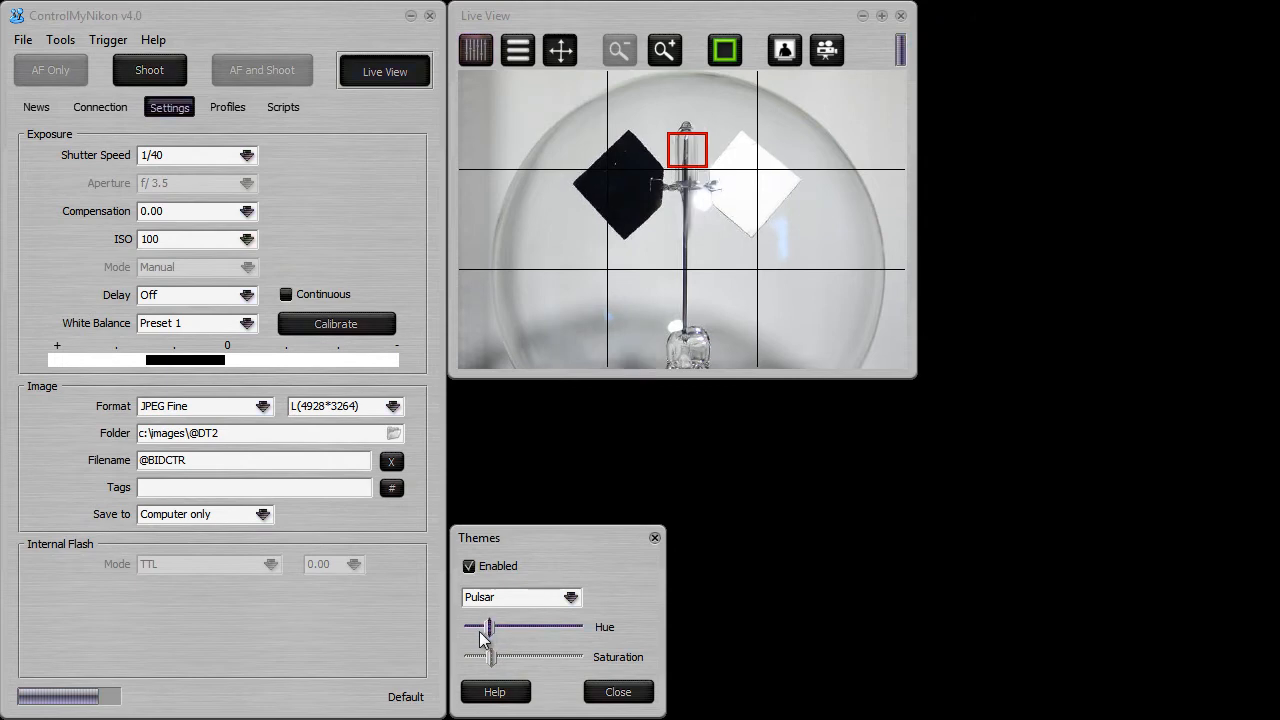
pyautogui.click(572, 596)
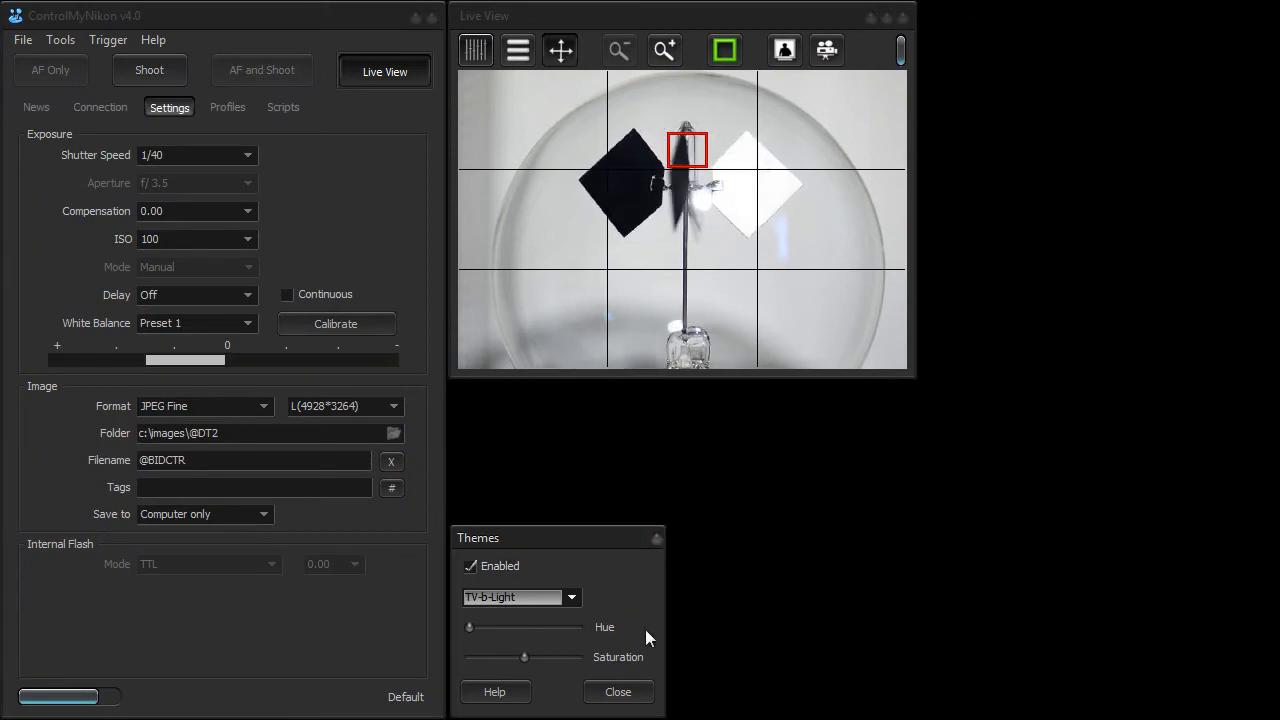
# Step: Apply TV-b-Light, then WEB2, then the dark Steam theme, and browse for more skins
pyautogui.click(572, 596)
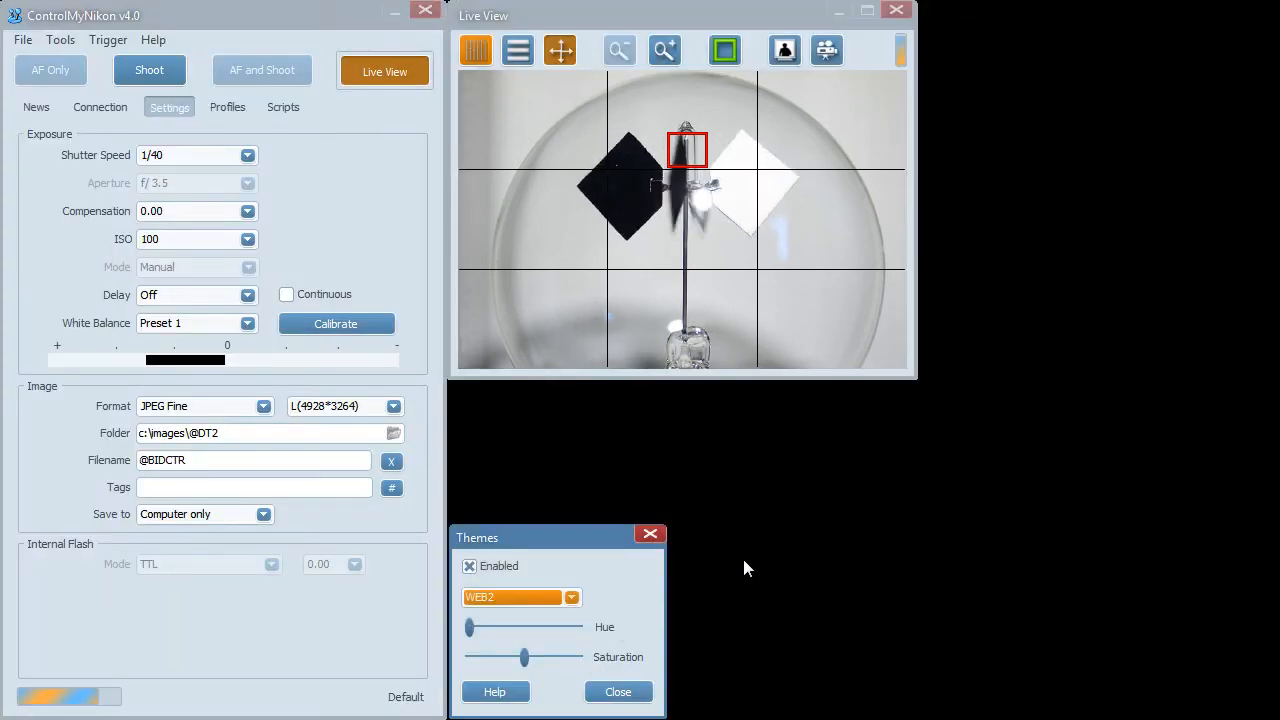
pyautogui.click(572, 596)
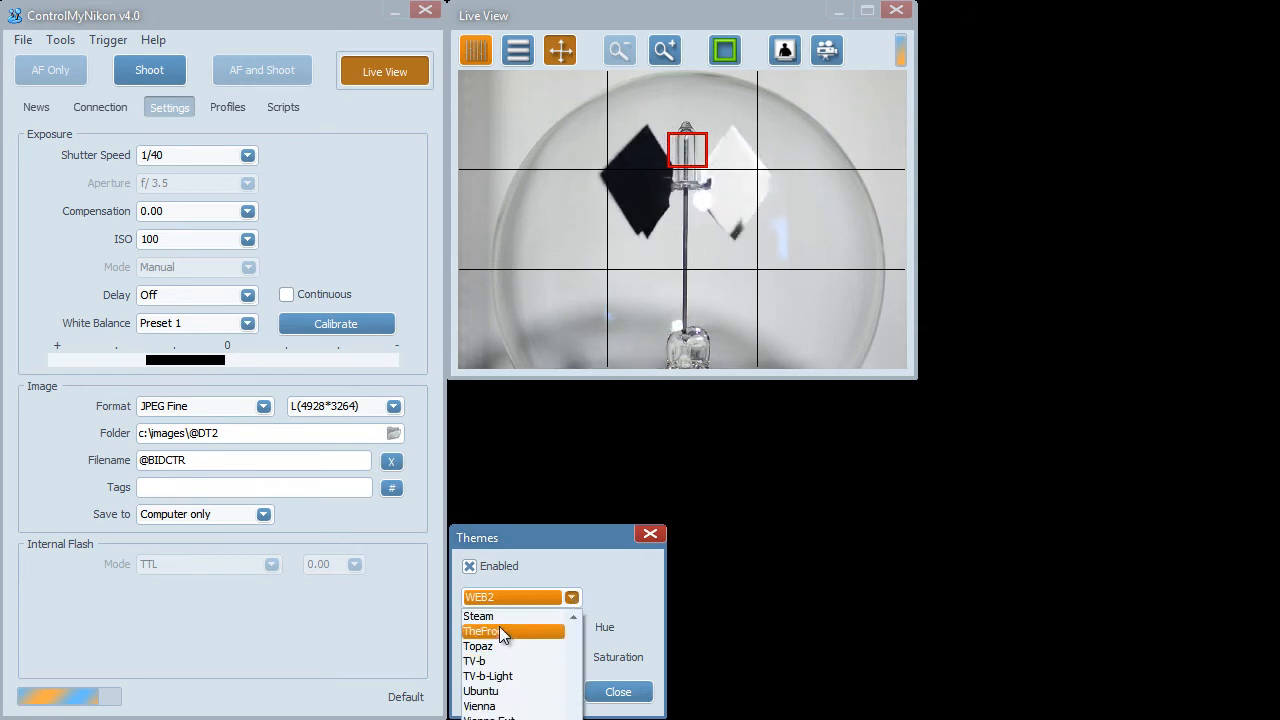
pyautogui.click(478, 616)
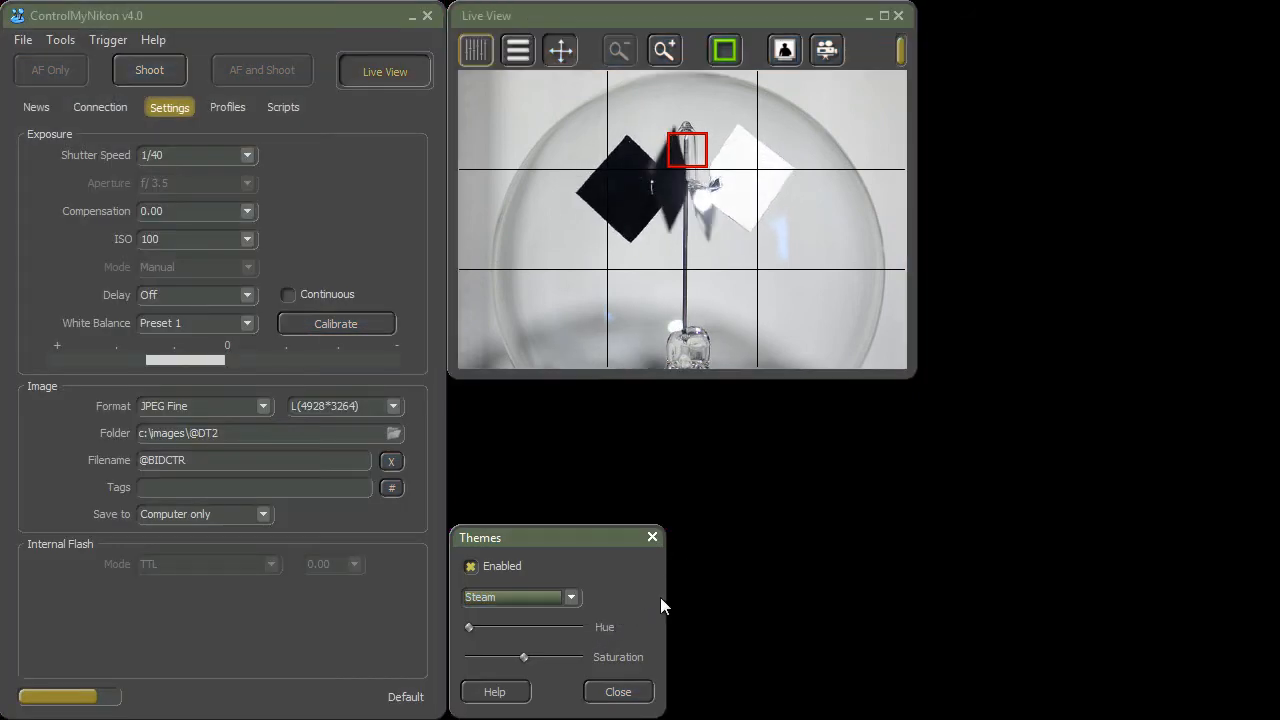
pyautogui.click(570, 596)
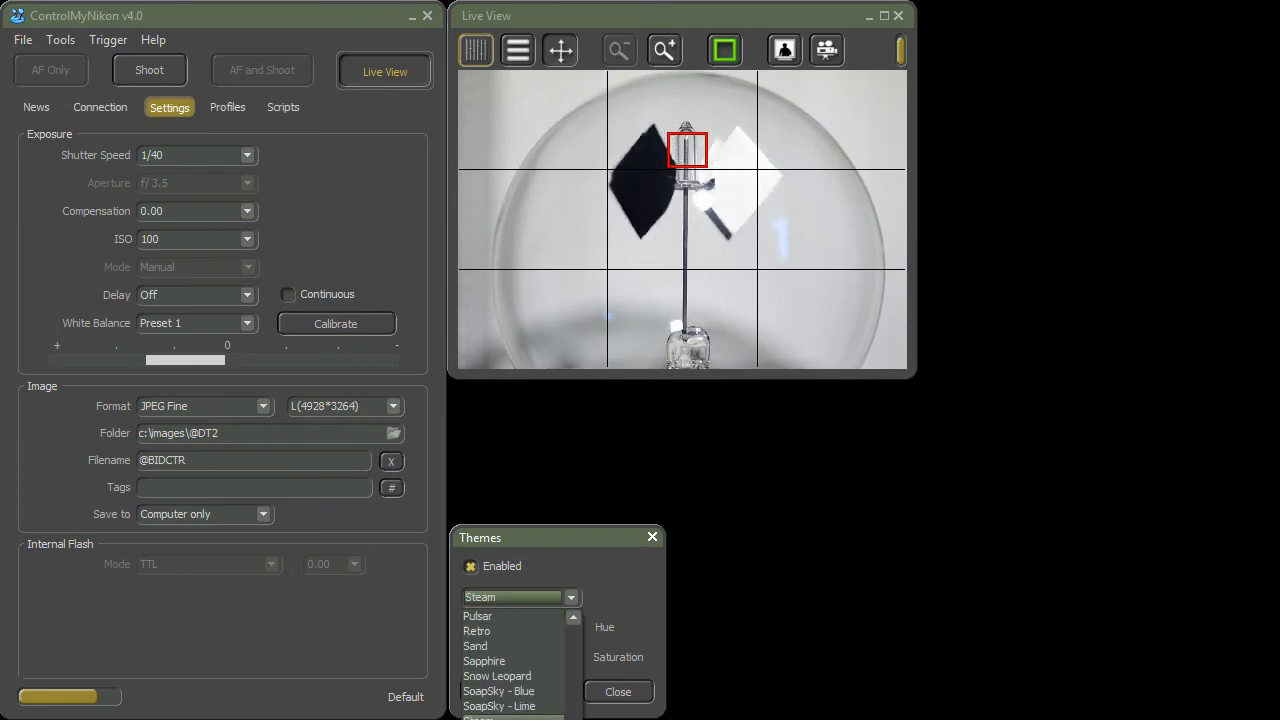
pyautogui.scroll(3)
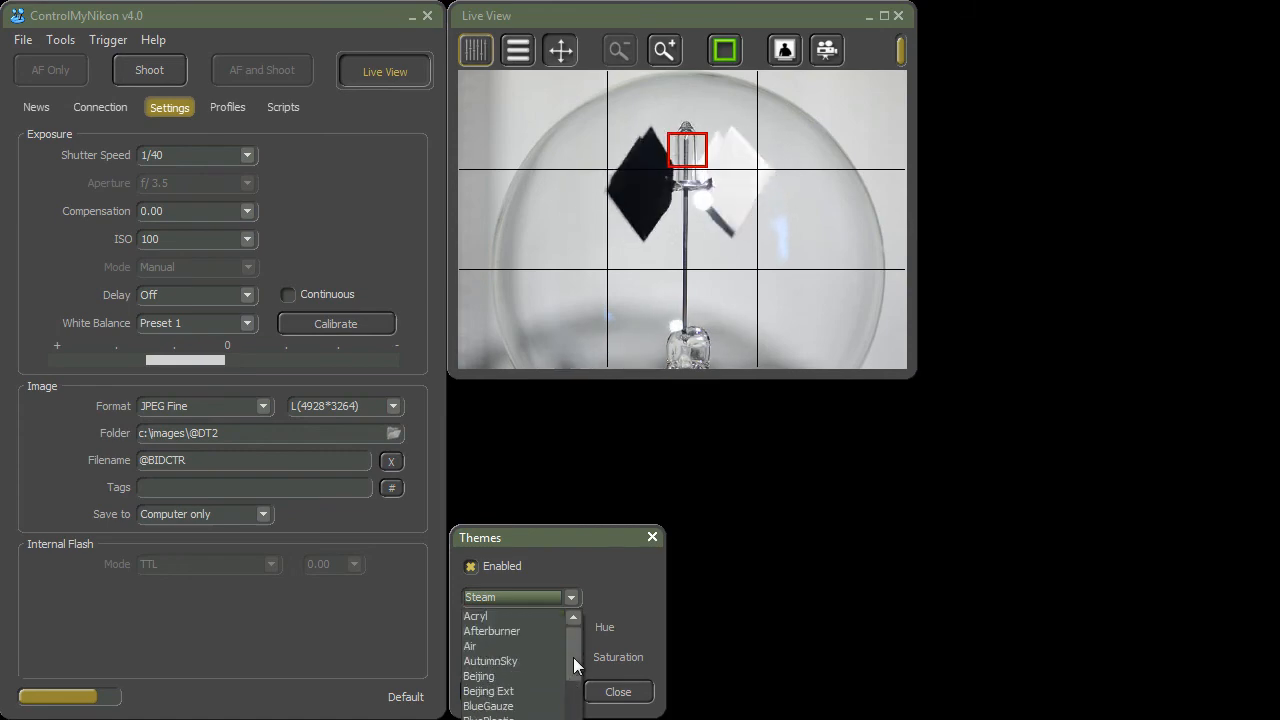